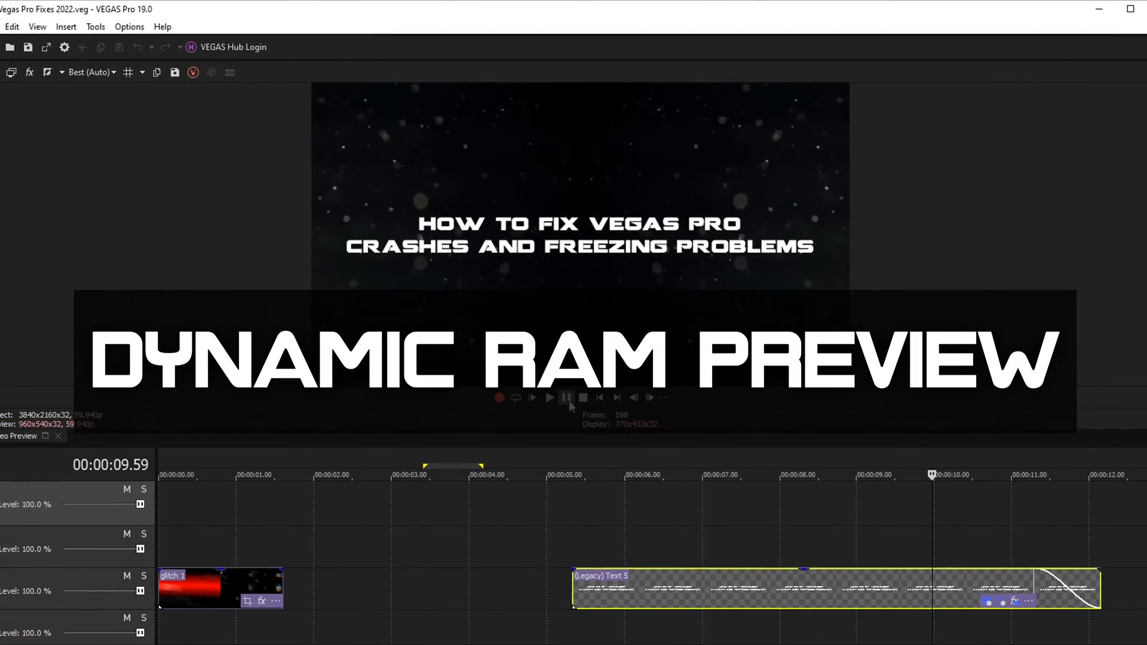
# Set the Dynamic RAM Preview maximum to 0 MB in Video preferences and apply
pyautogui.click(135, 27)
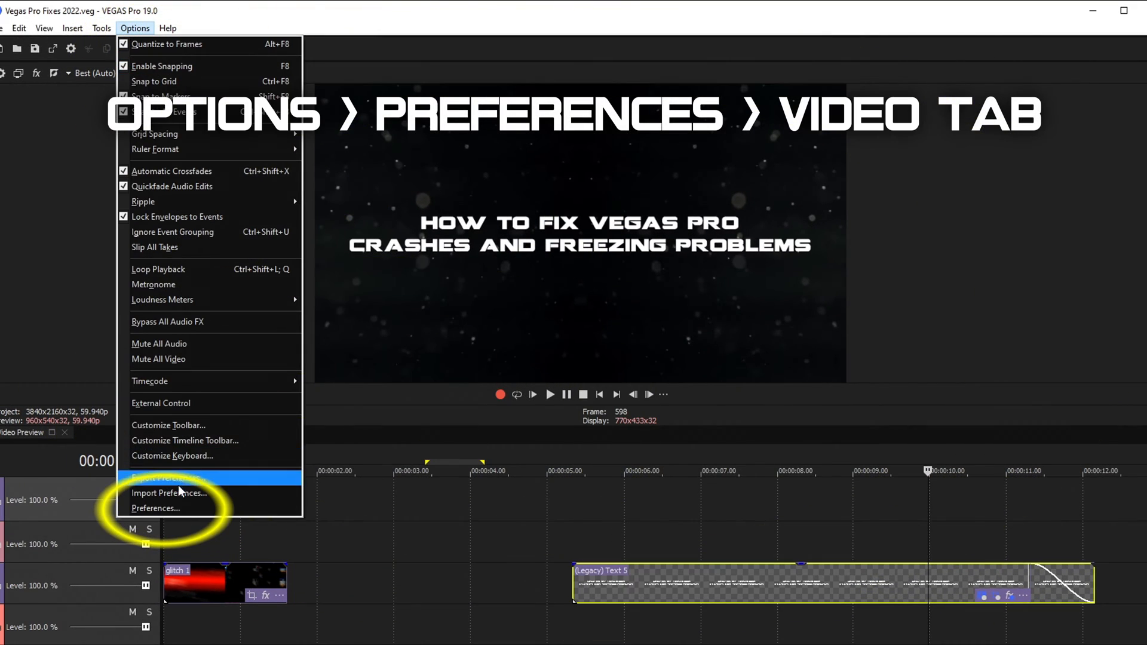
pyautogui.click(155, 508)
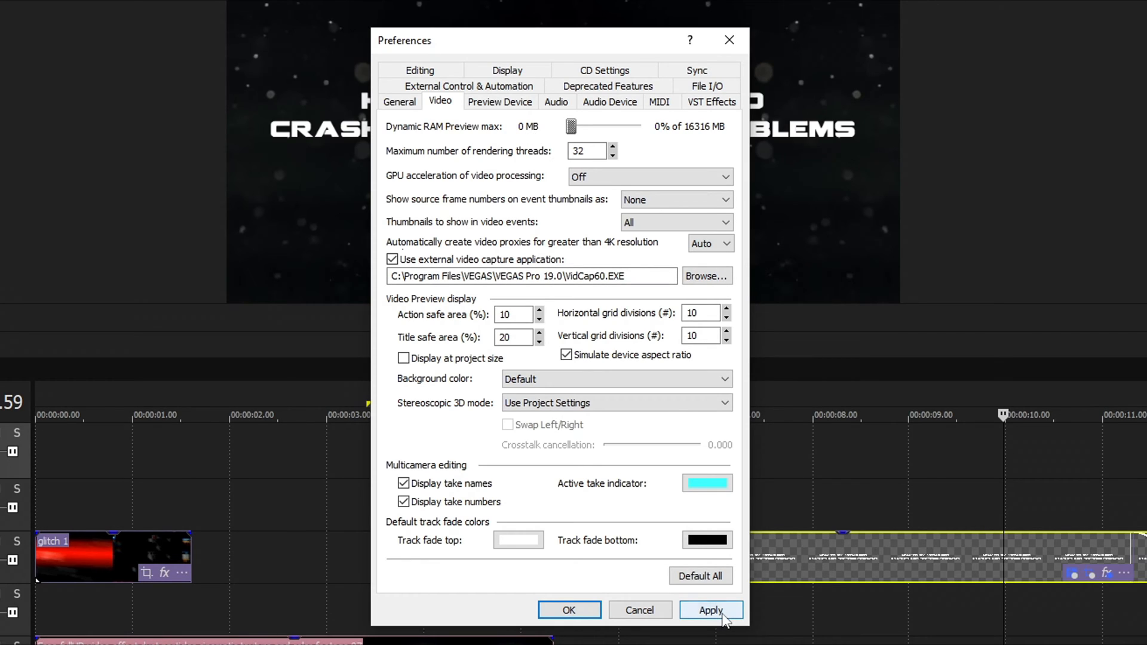
pyautogui.click(710, 609)
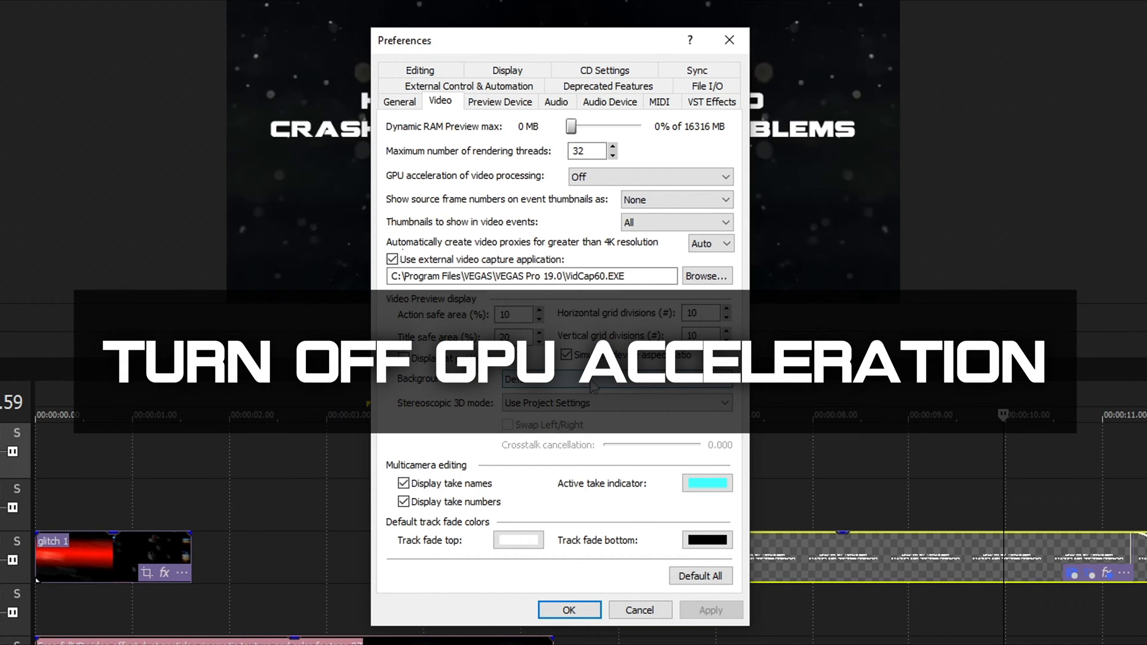
# Turn GPU acceleration of video processing Off and close Preferences
pyautogui.click(722, 176)
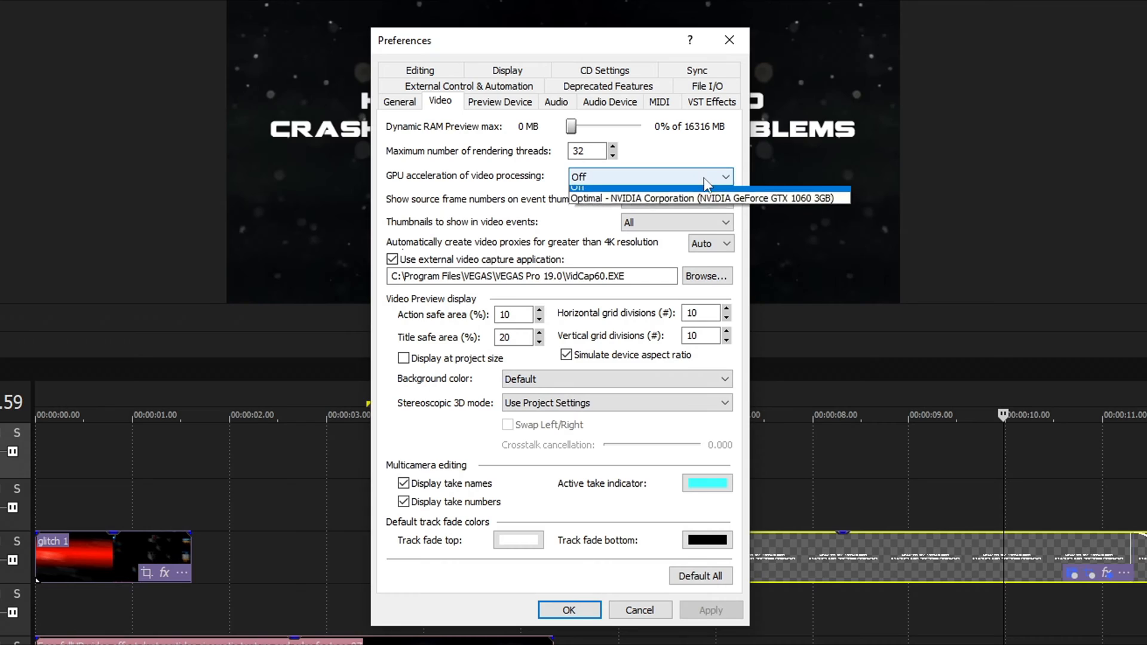
pyautogui.moveTo(783, 205)
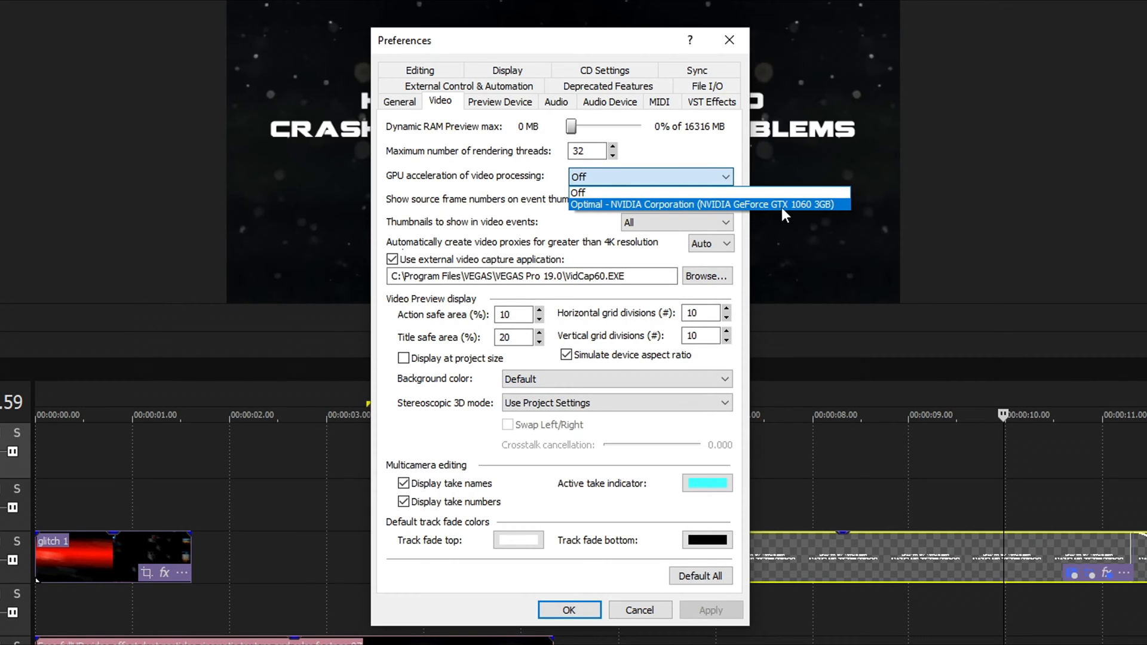
pyautogui.moveTo(673, 192)
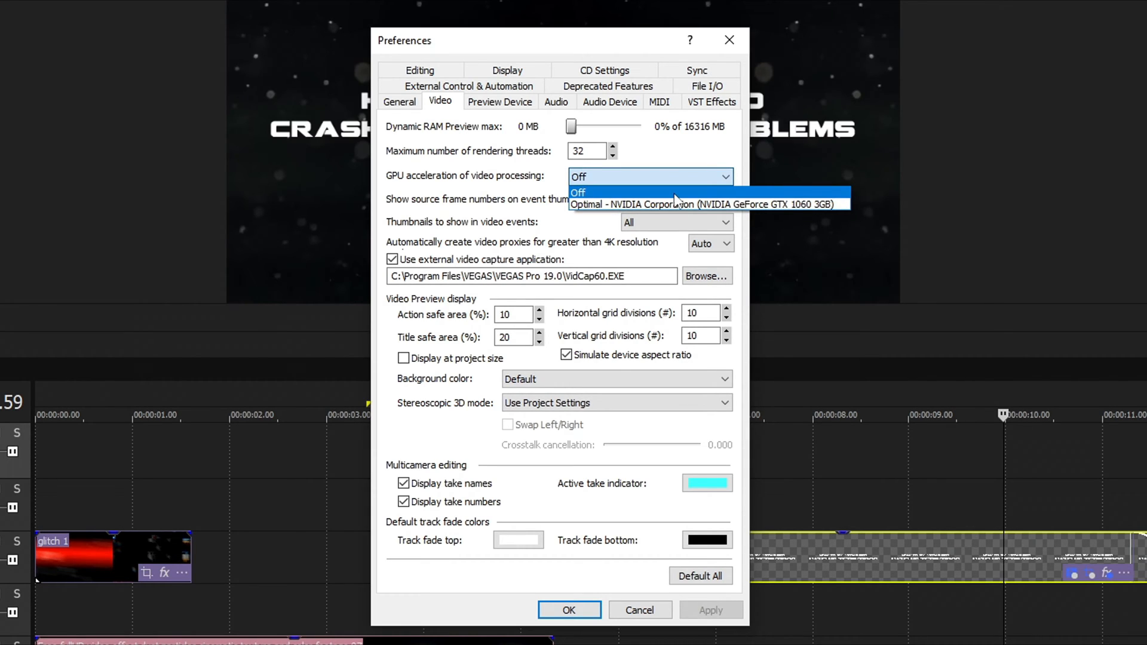
pyautogui.click(578, 193)
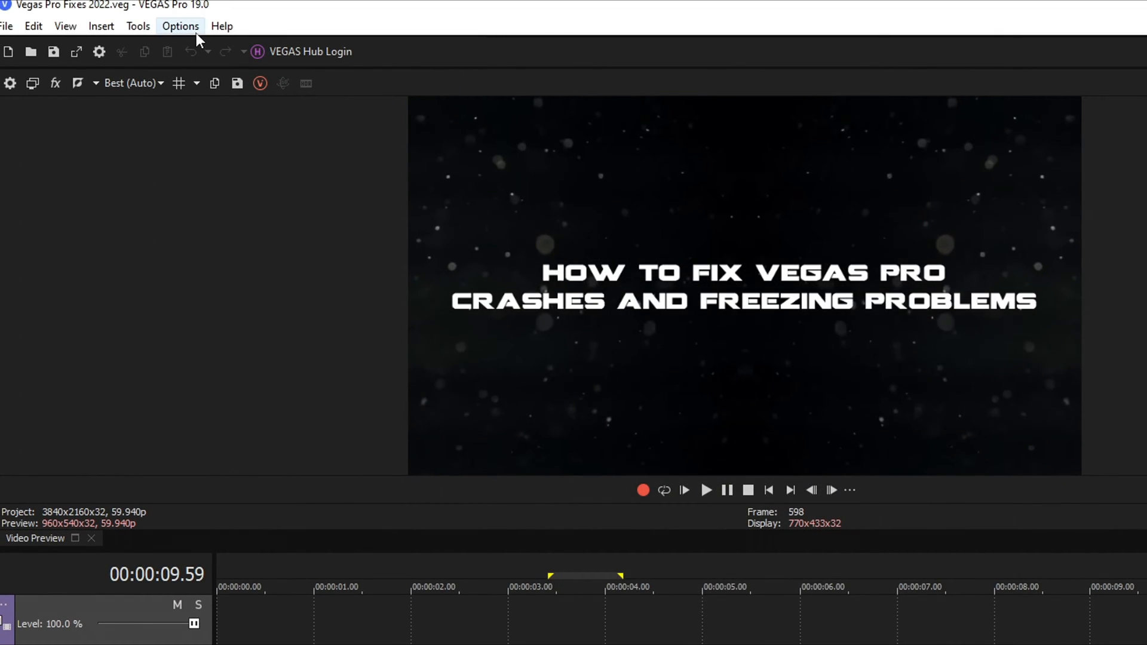
# Open the hidden Internal preferences, filter for 'multi-', then clear the filter
pyautogui.click(179, 26)
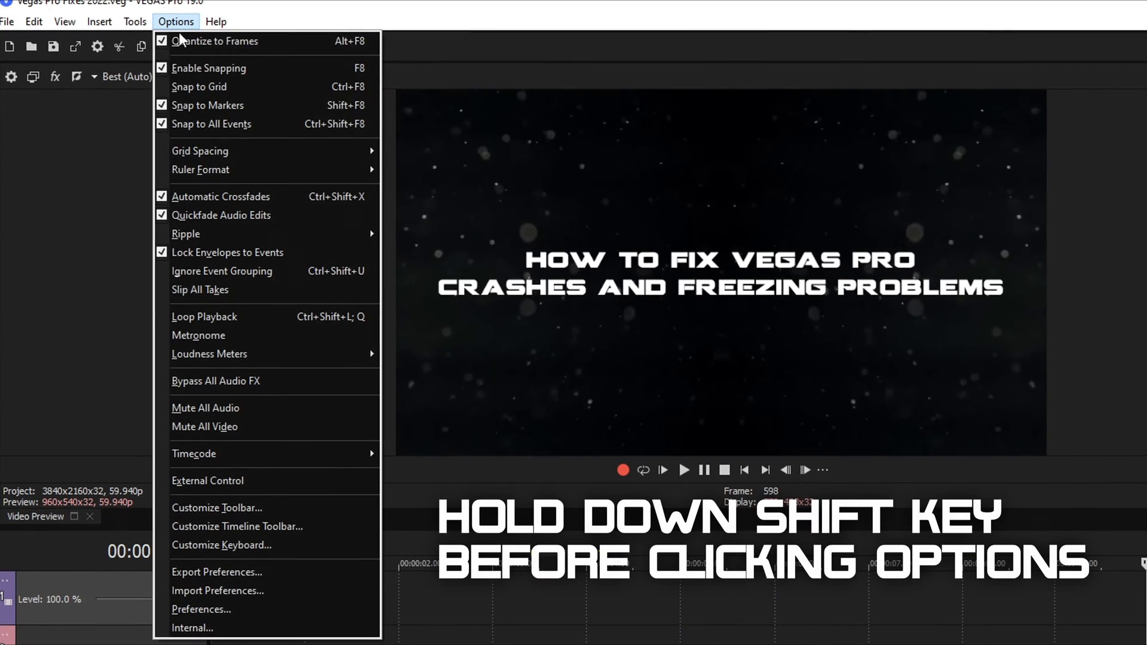
pyautogui.moveTo(216, 508)
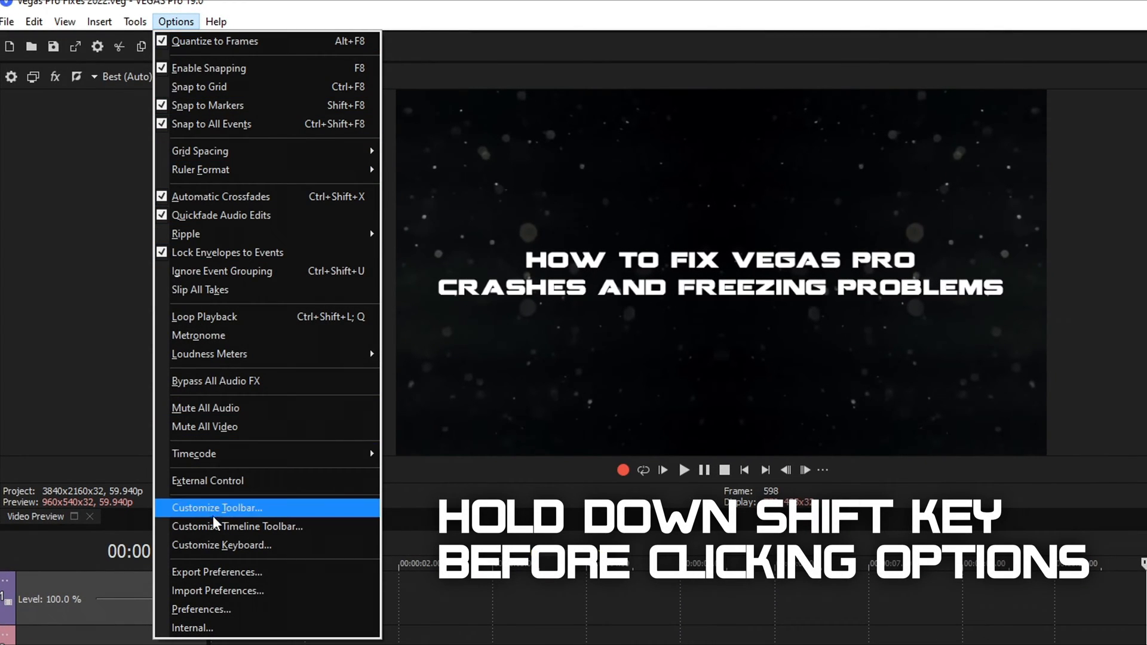
pyautogui.moveTo(207, 628)
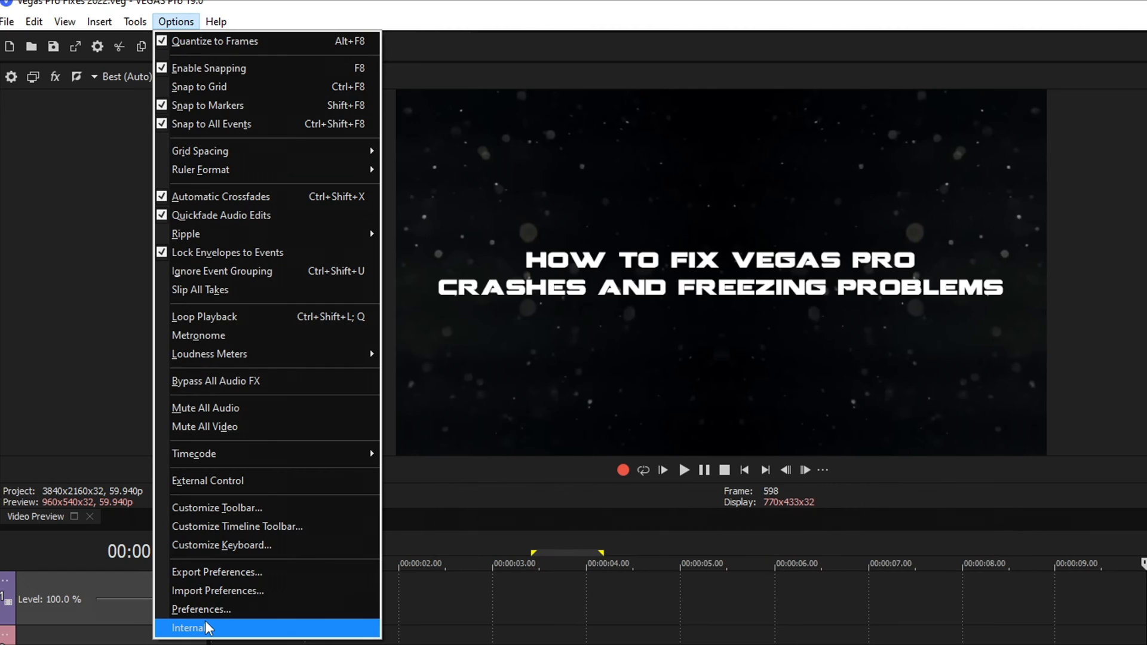
pyautogui.click(190, 628)
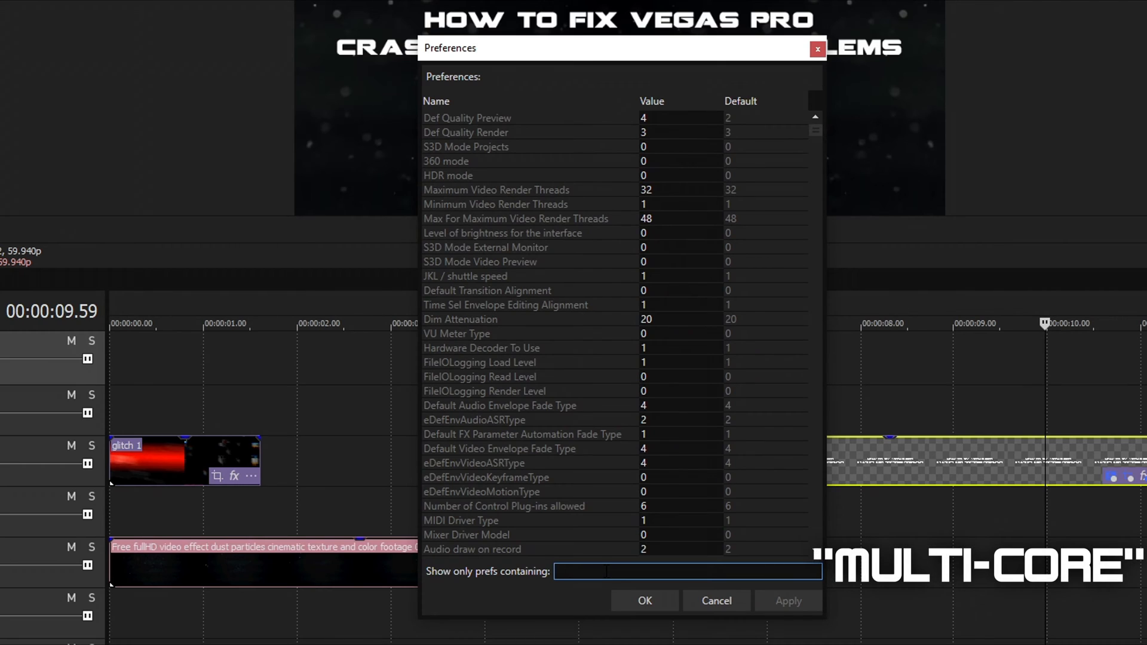
pyautogui.write('multi-')
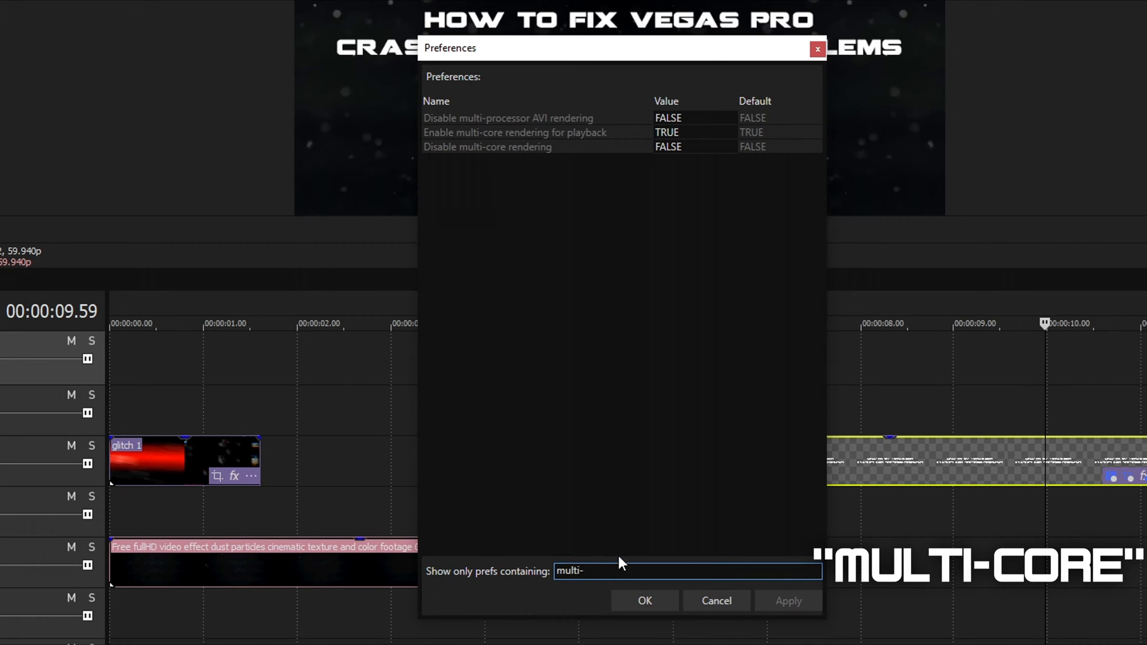
pyautogui.click(667, 147)
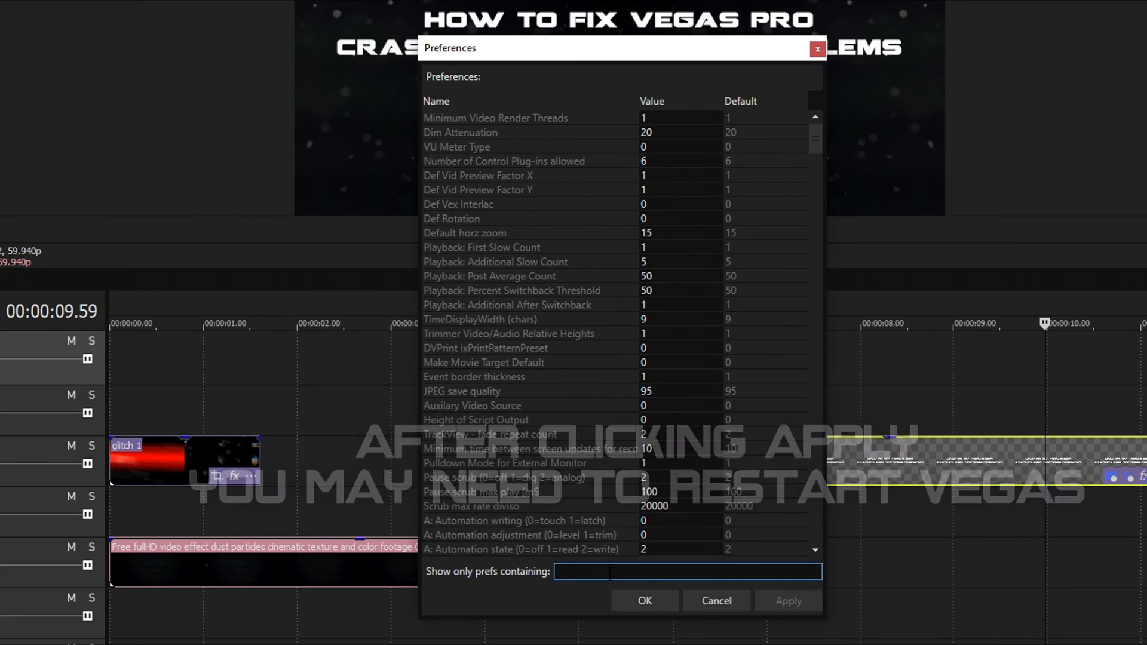
# Filter internal prefs for 'enable ope' and apply Enable OpenCL/GL Interop as FALSE
pyautogui.write('enable open')
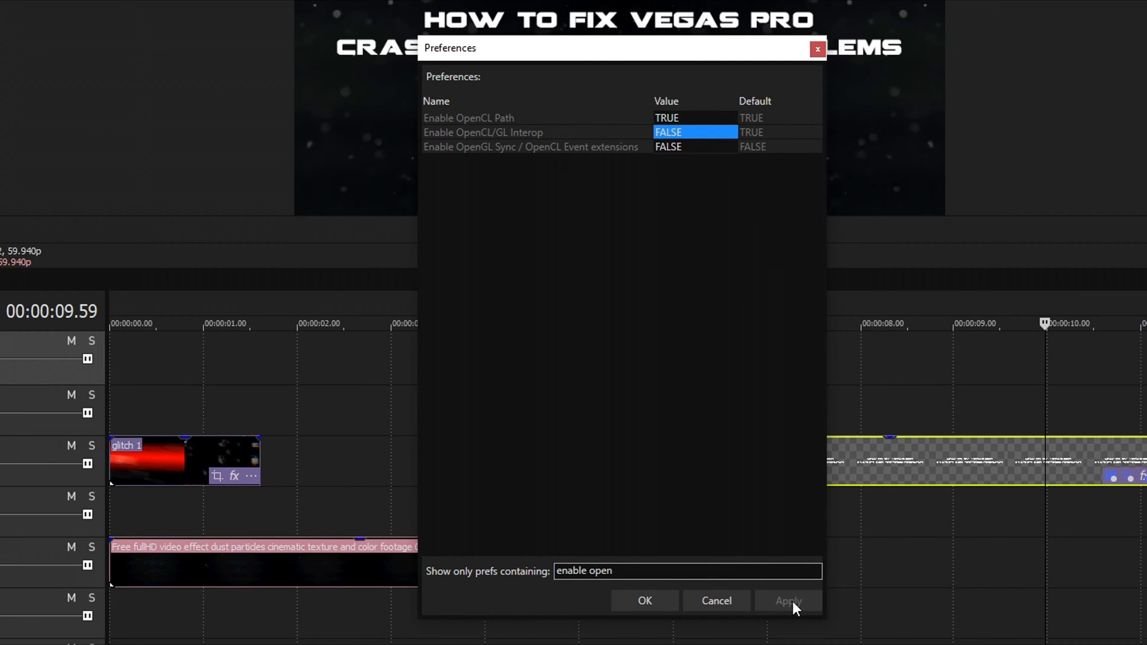
pyautogui.moveTo(866, 418)
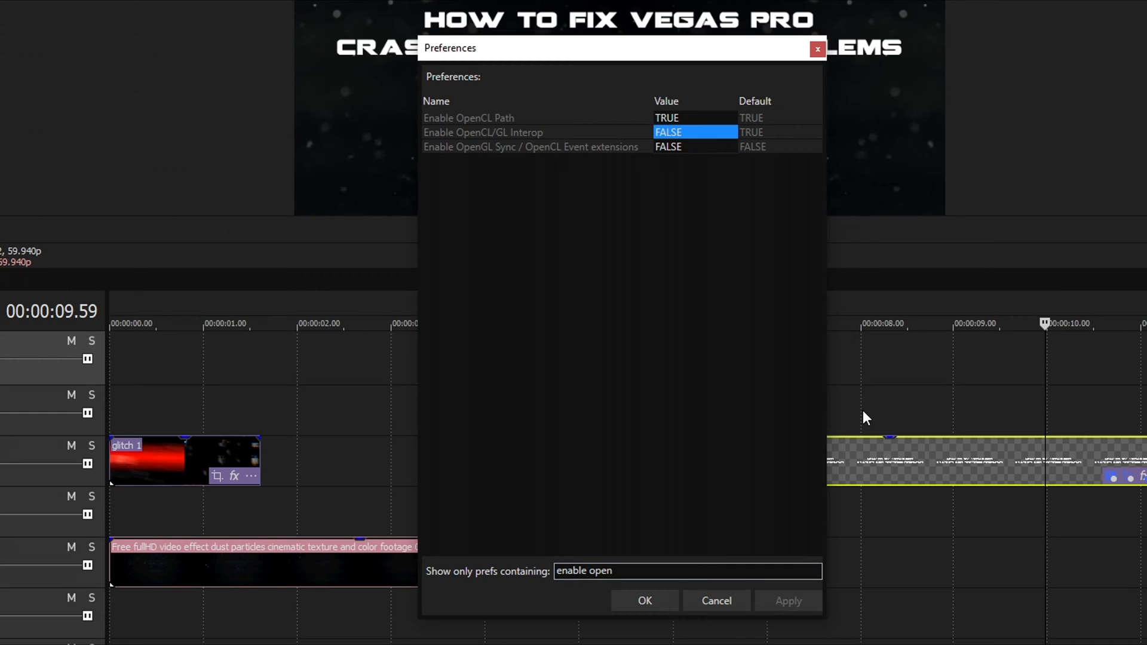
pyautogui.click(642, 600)
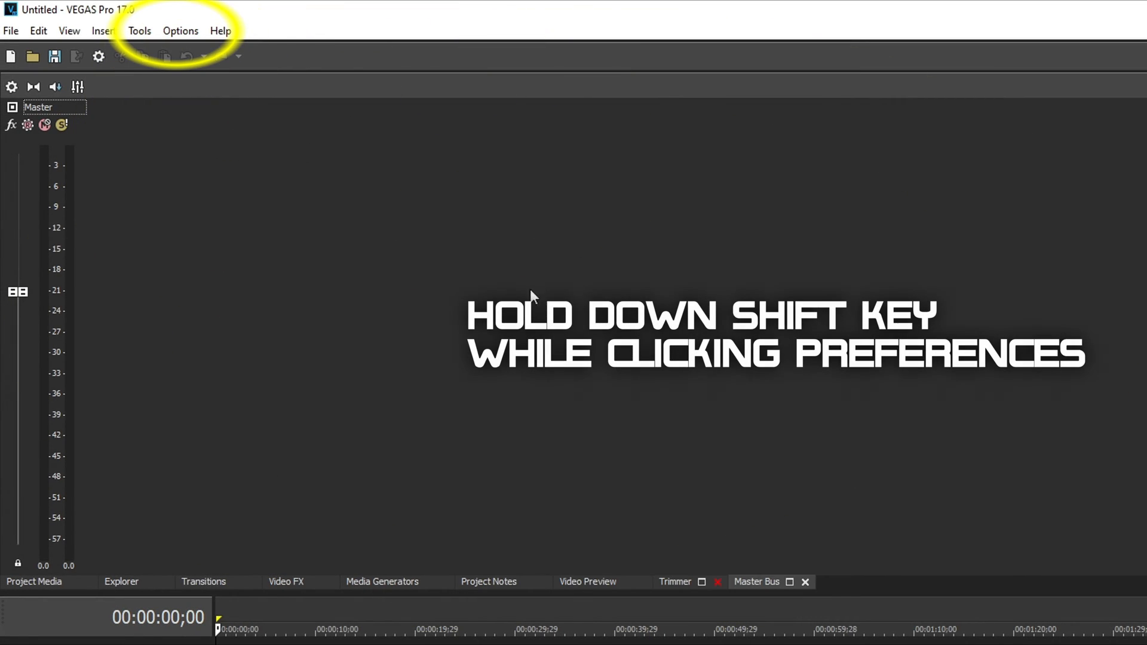
# Reopen Preferences on the Internal tab and filter for 'so4'
pyautogui.click(180, 30)
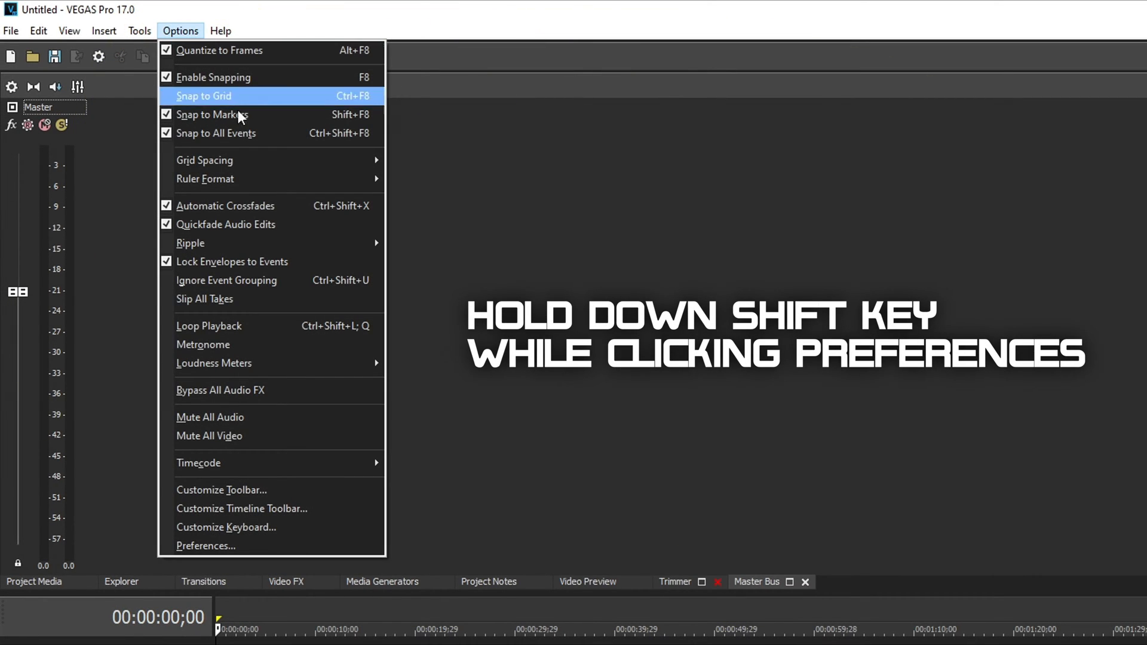
pyautogui.click(205, 545)
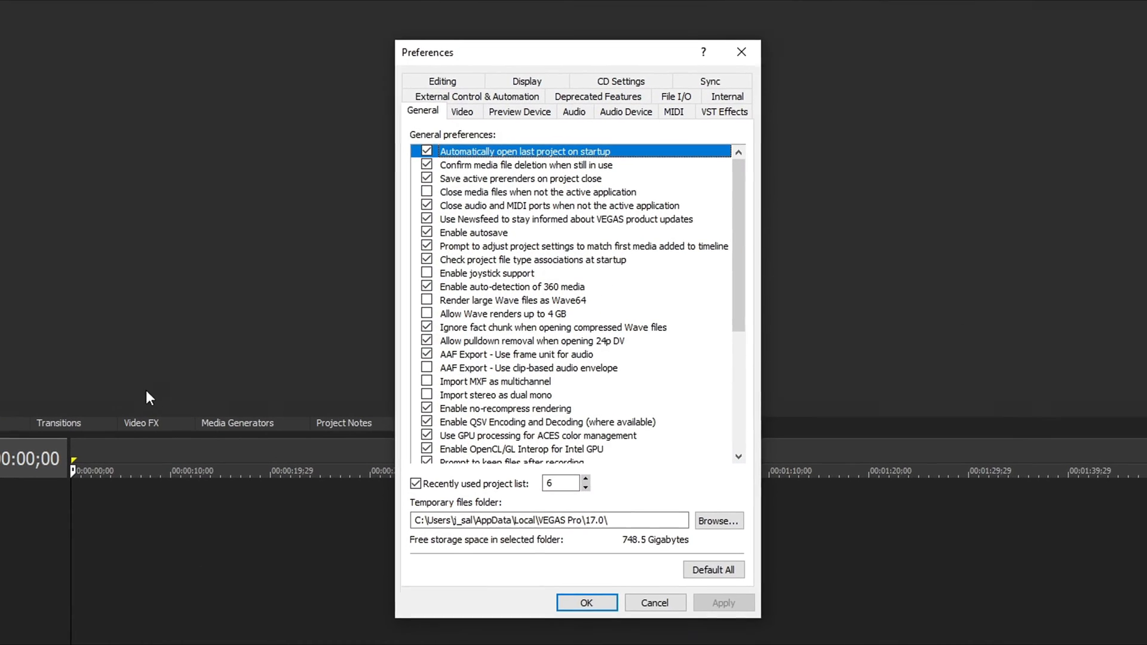
pyautogui.click(724, 97)
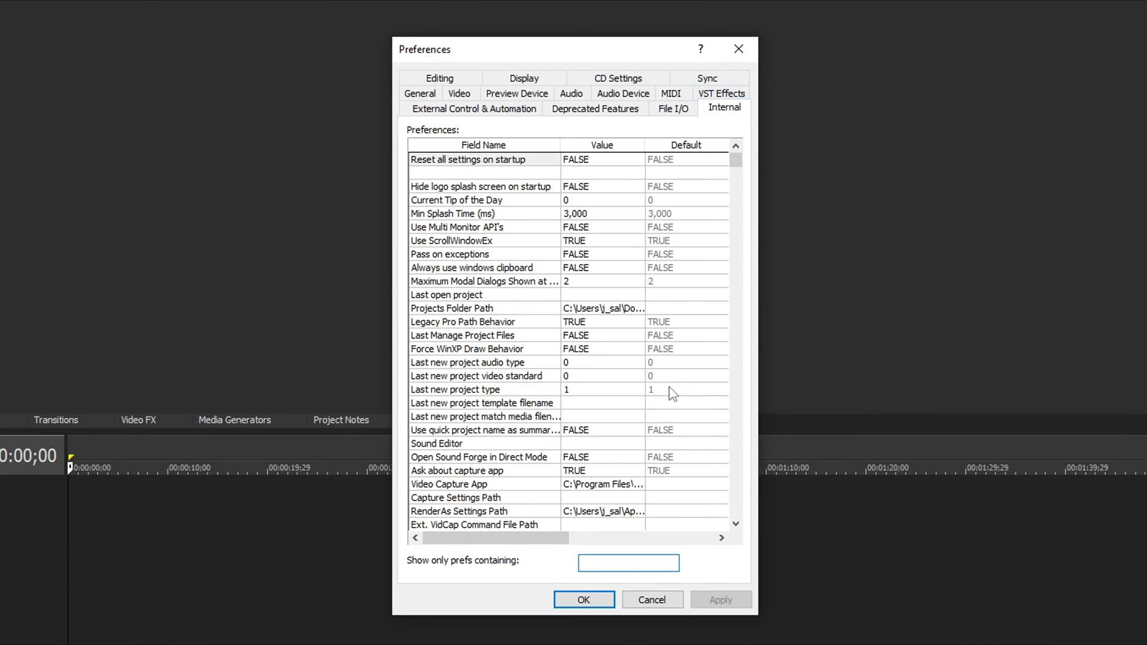
pyautogui.write('so4')
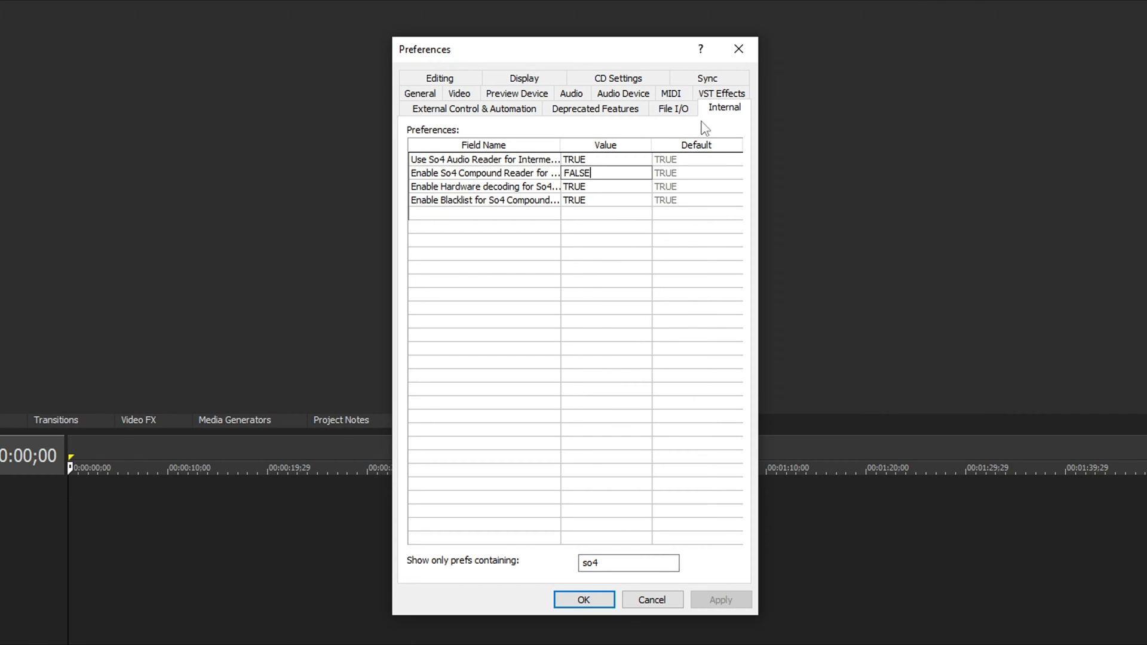
# Apply Enable So4 Compound Reader as FALSE, acknowledge the restart notice, and close
pyautogui.click(583, 599)
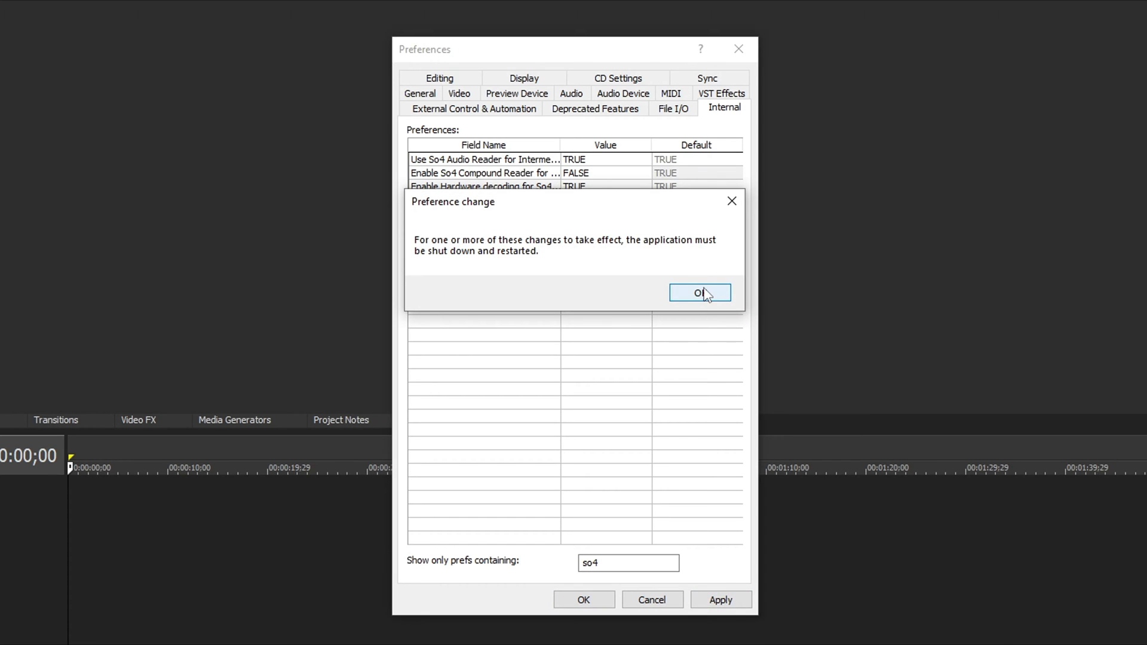
pyautogui.click(698, 292)
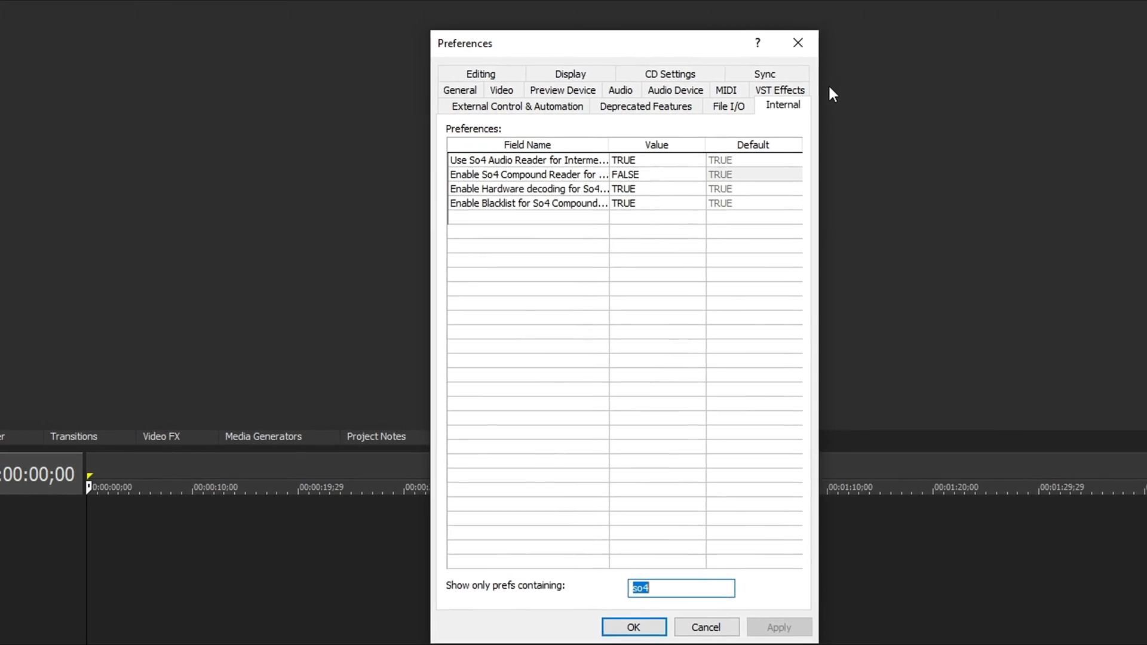
pyautogui.click(632, 627)
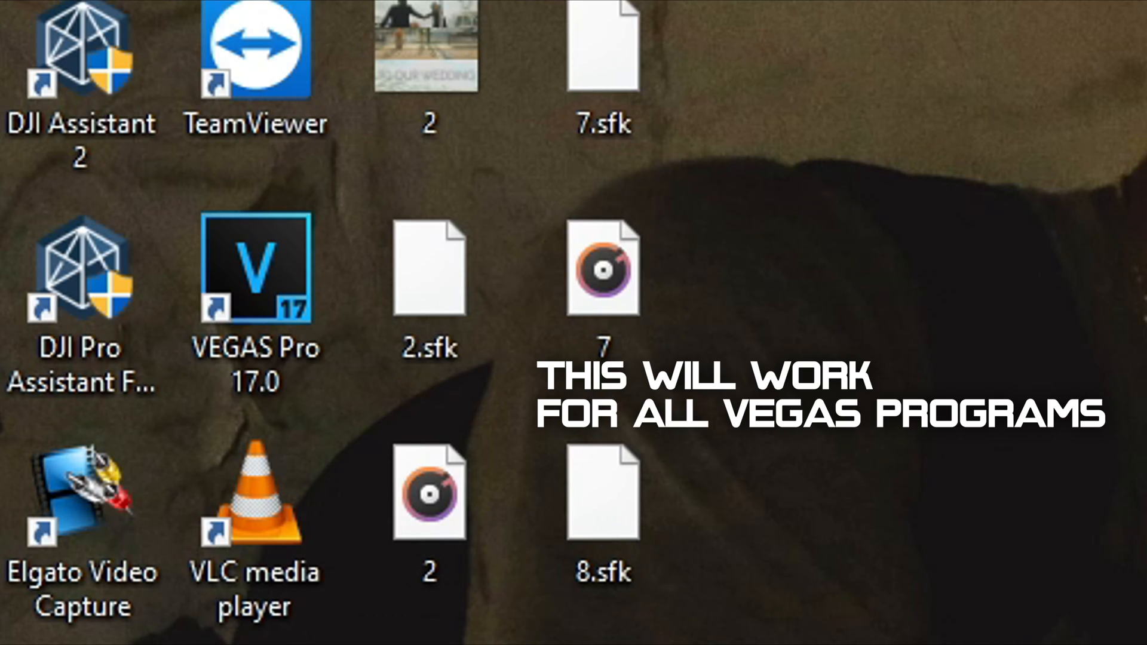
pyautogui.moveTo(958, 179)
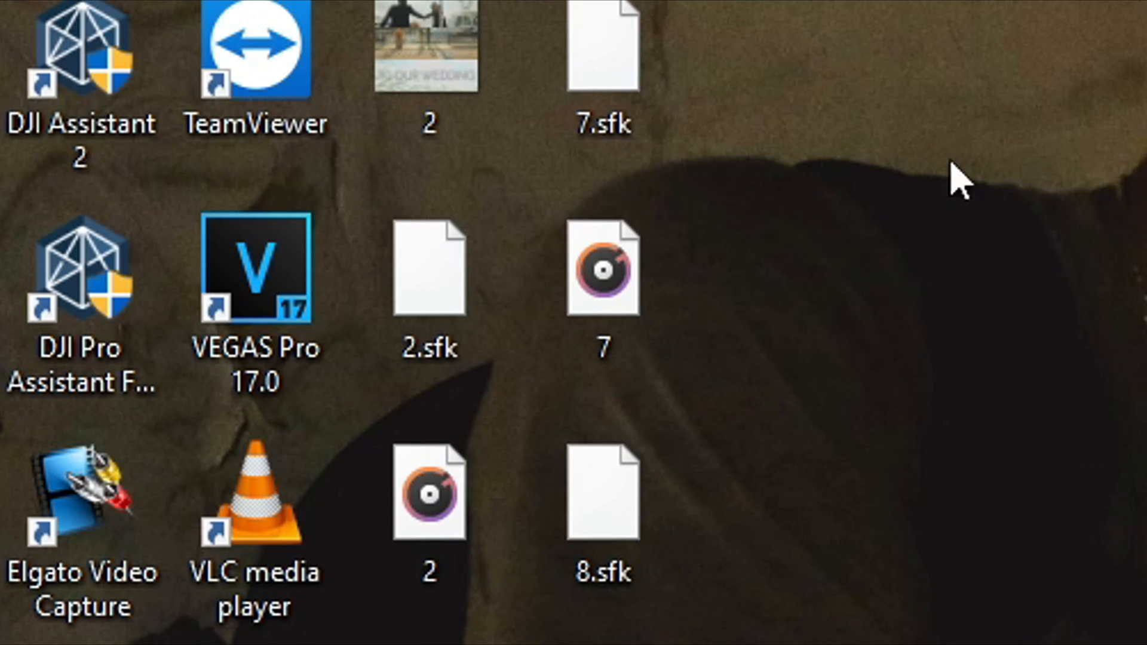
pyautogui.moveTo(329, 293)
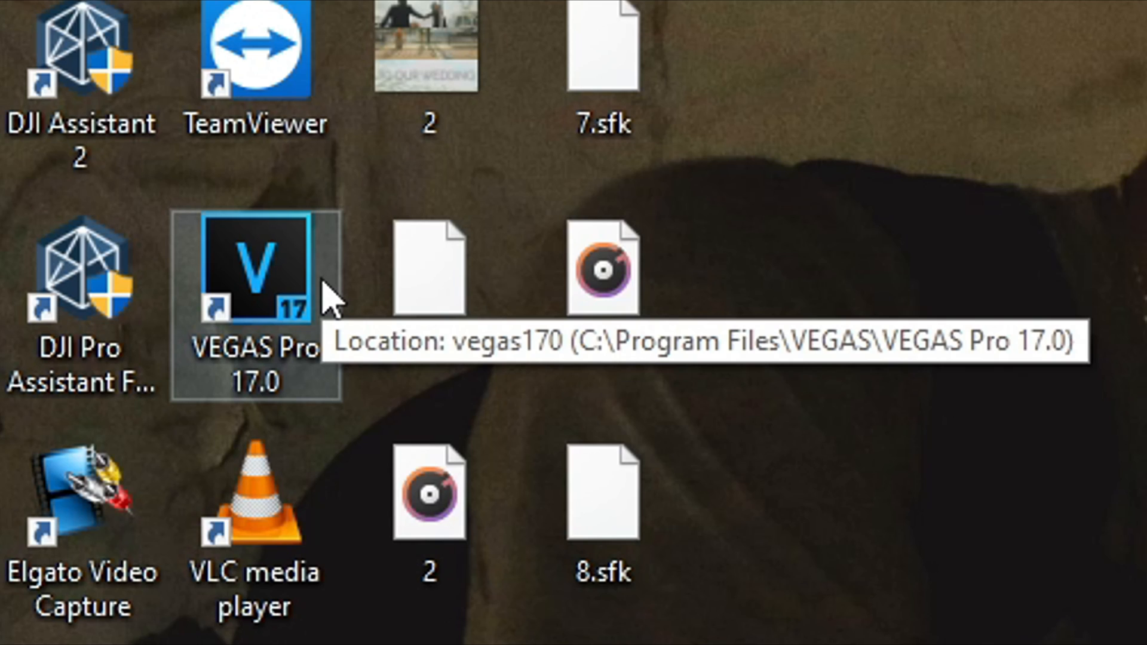
# Ctrl+Shift-launch VEGAS Pro 17.0 and tick 'Delete all cached application data'
pyautogui.doubleClick(256, 267)
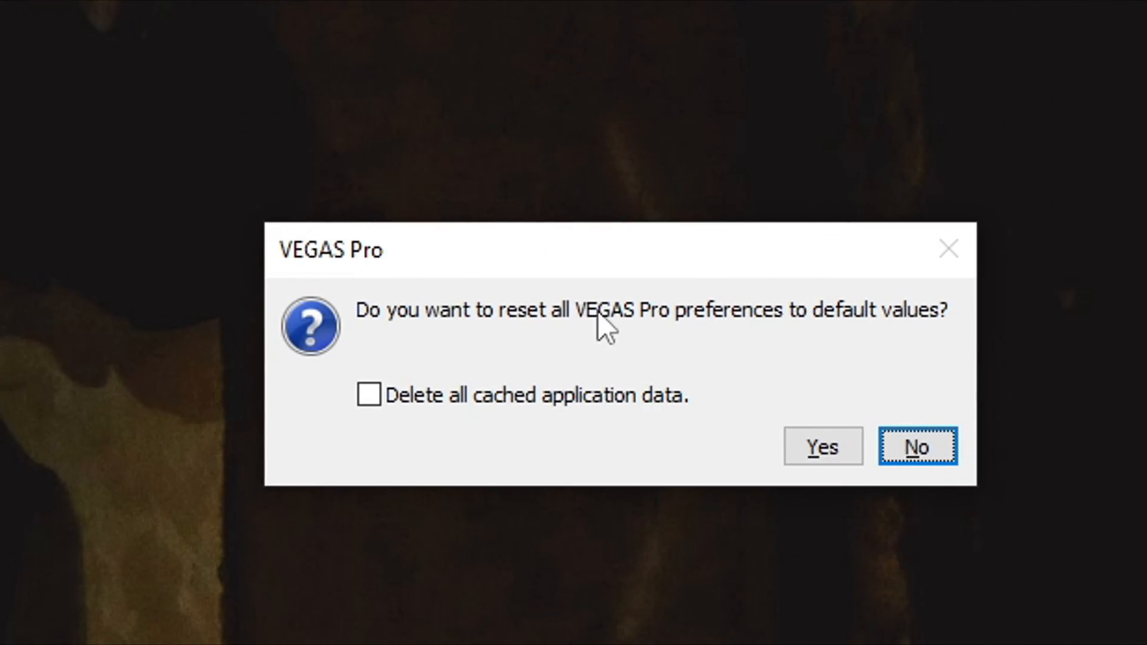
pyautogui.click(369, 394)
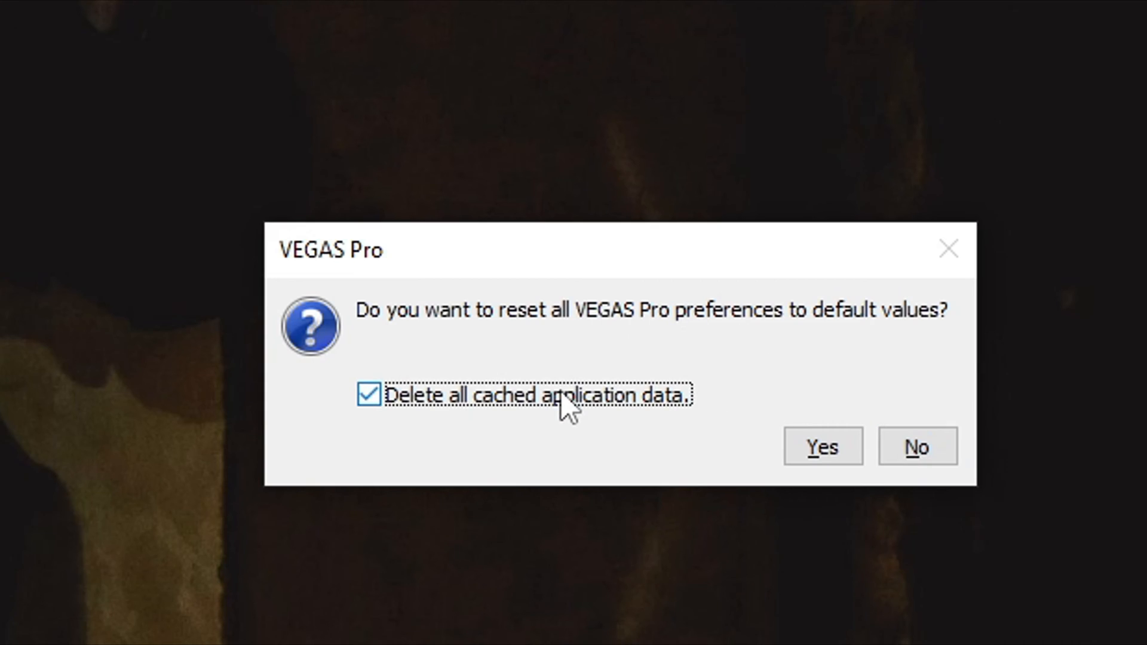